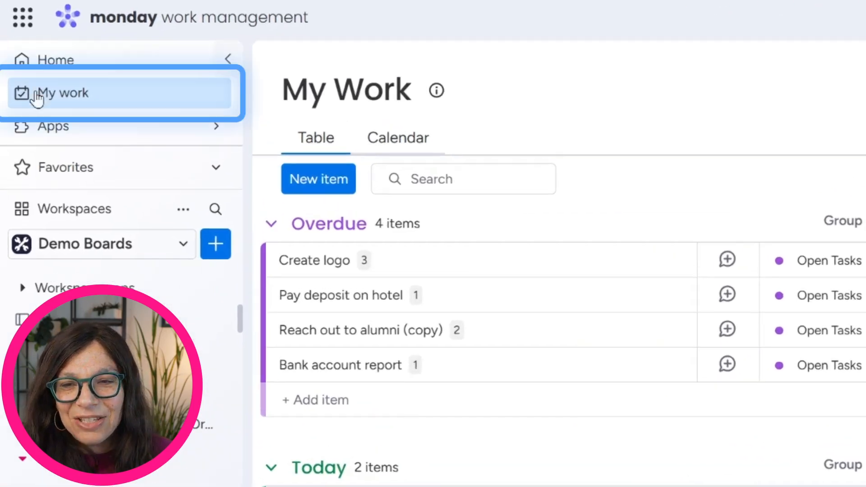
mouse_move(94, 108)
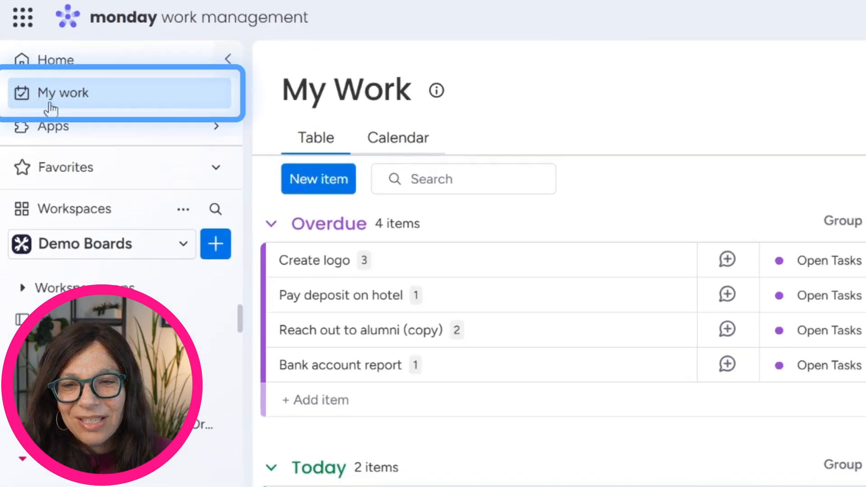
mouse_move(97, 109)
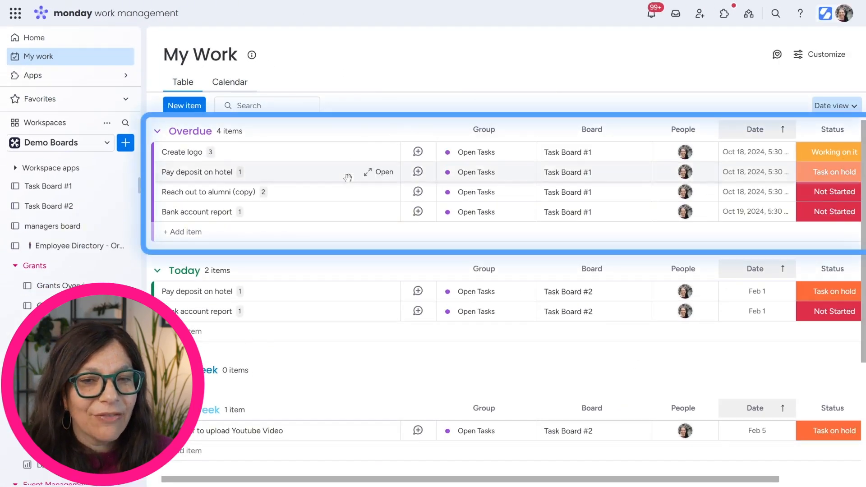
mouse_move(364, 118)
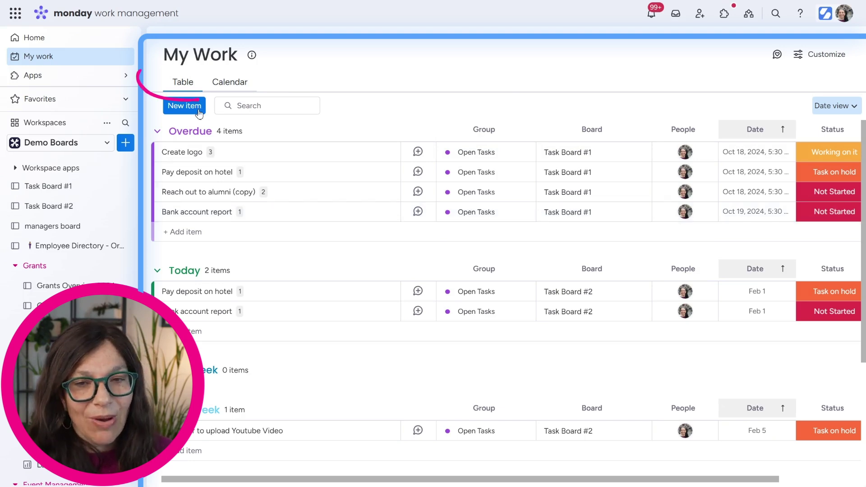
mouse_move(383, 304)
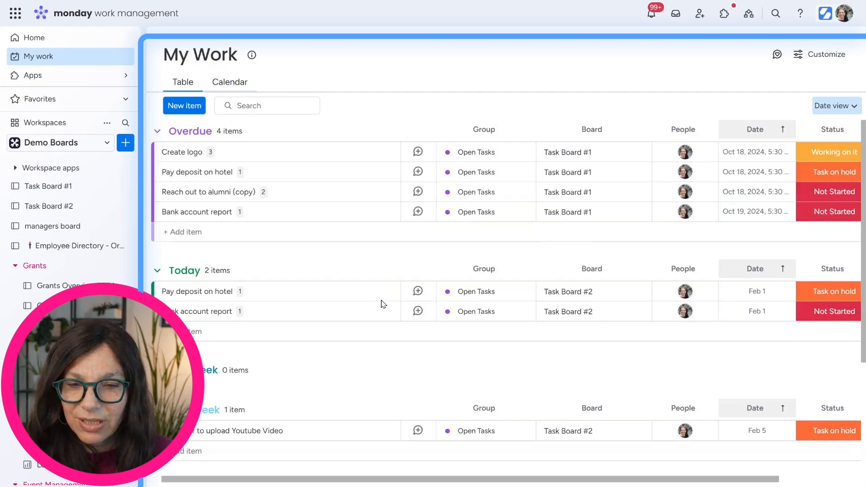
Glance at the calendar and table views, then bring up My Work's customization on the General settings.
left_click(229, 82)
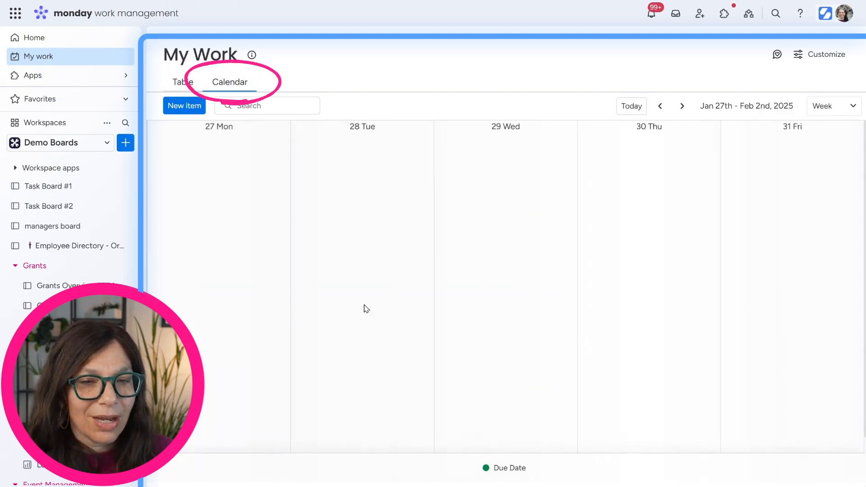
mouse_move(363, 302)
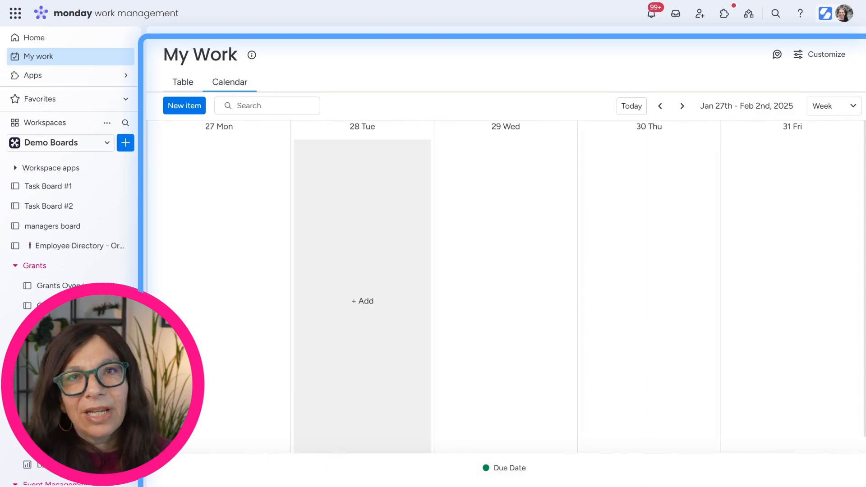
mouse_move(161, 85)
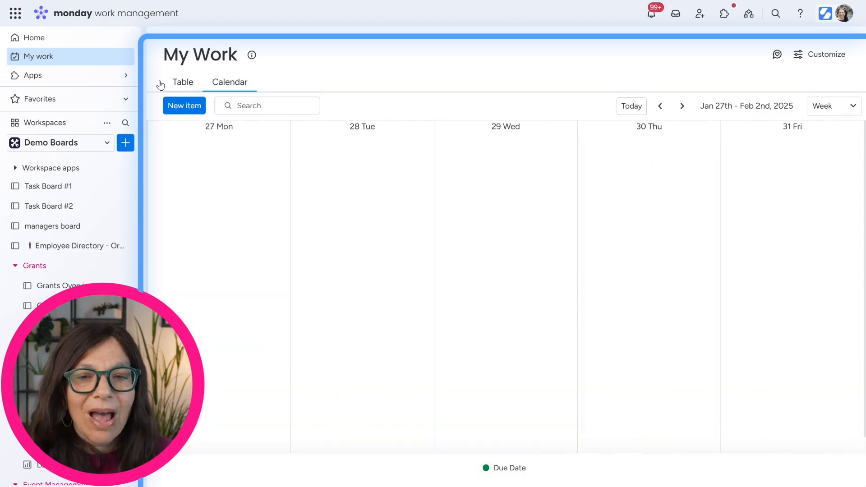
left_click(183, 82)
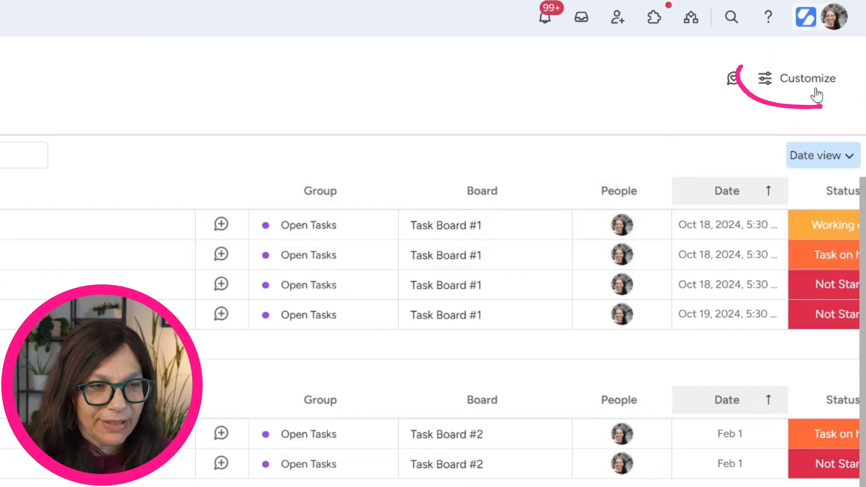
left_click(806, 78)
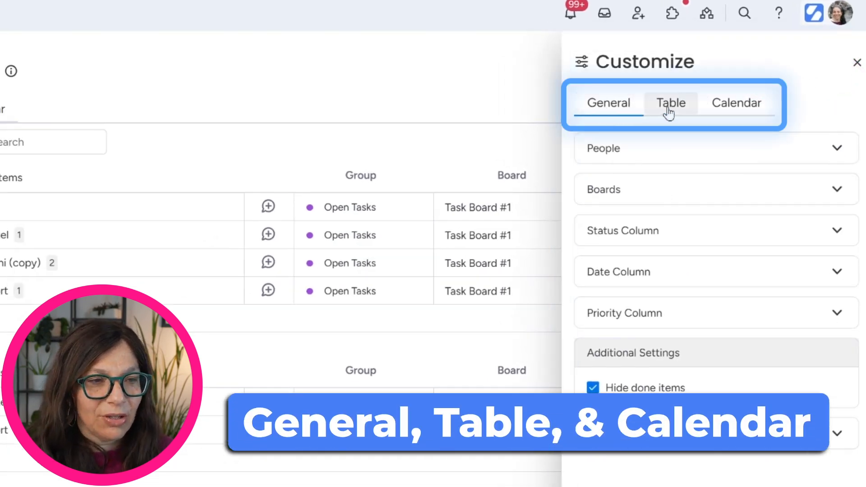
left_click(608, 103)
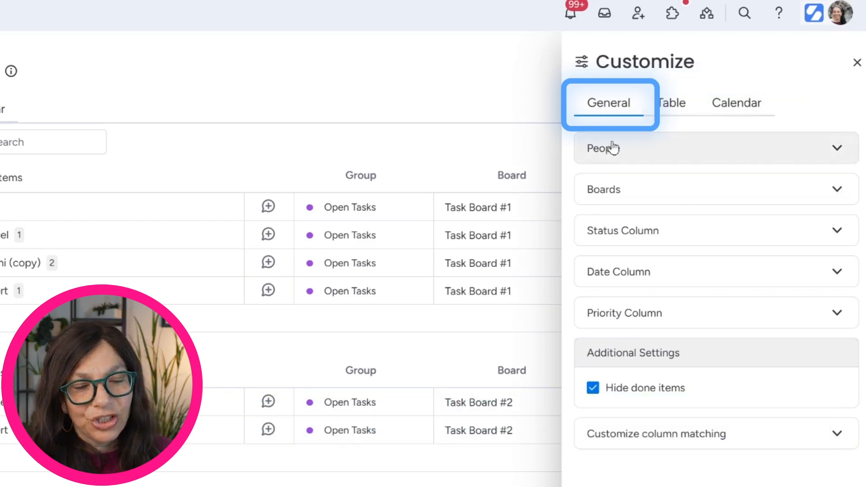
left_click(671, 103)
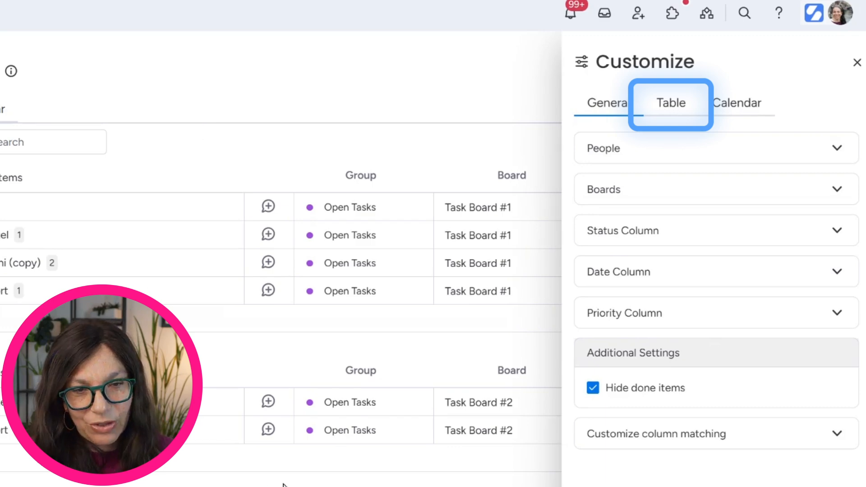
left_click(737, 103)
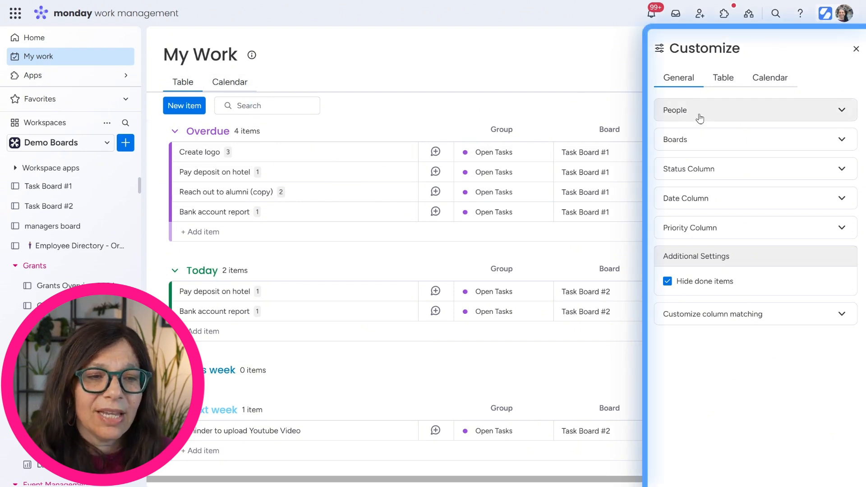
Review the People filter and make Task Board #1 and #2 the visible boards.
left_click(754, 109)
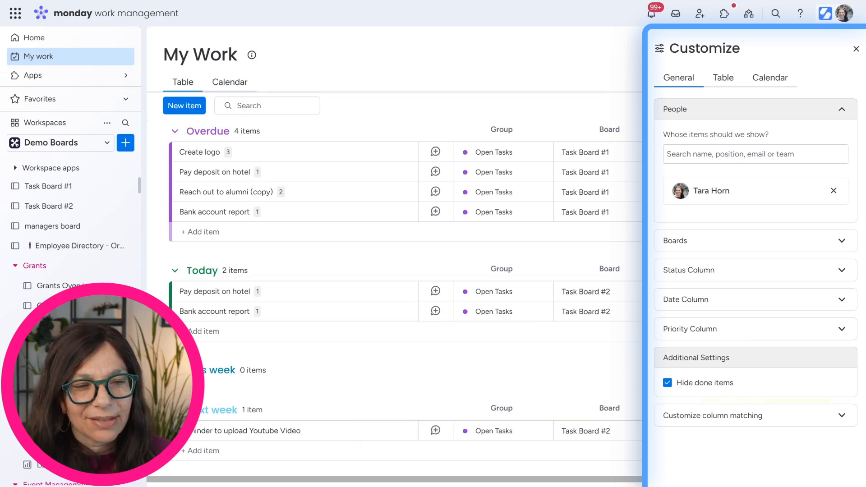
left_click(754, 153)
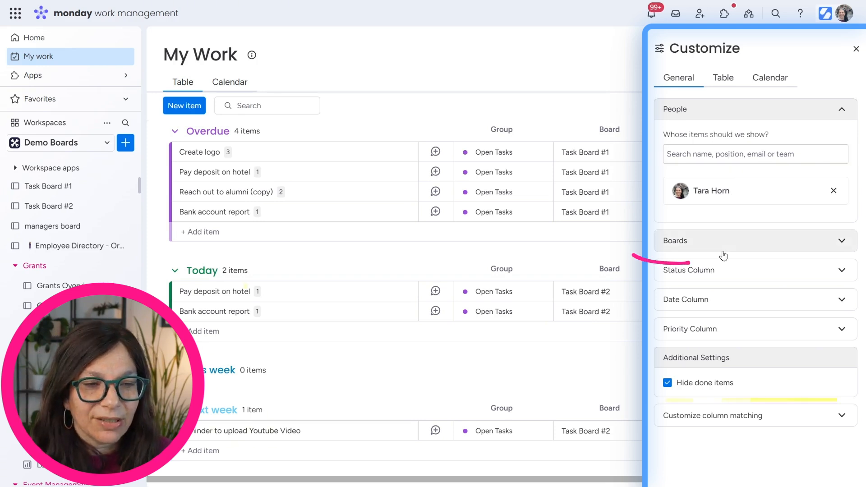
left_click(754, 240)
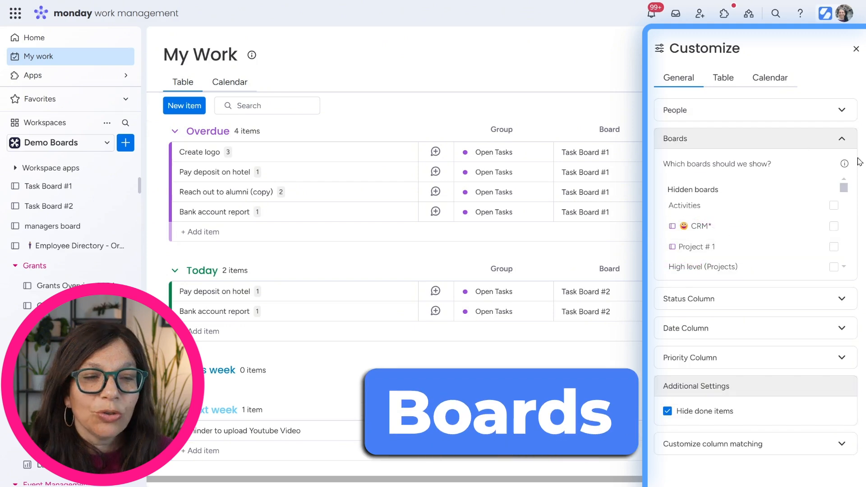
mouse_move(794, 217)
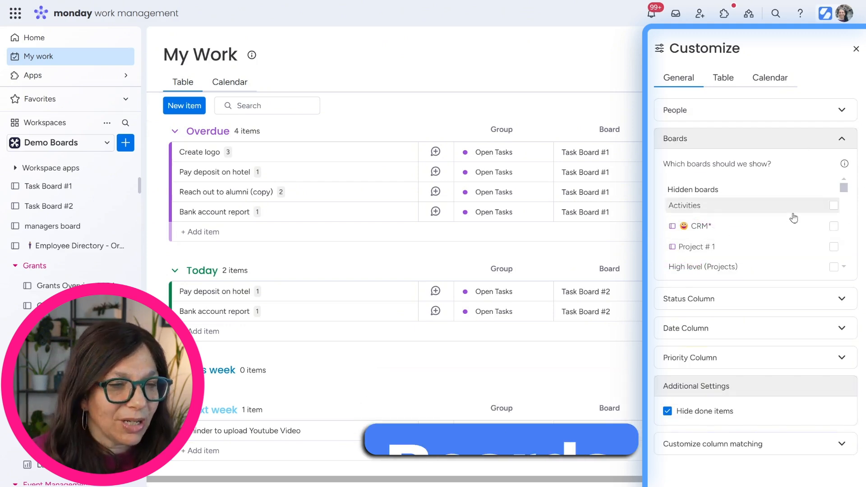
scroll("down", 3)
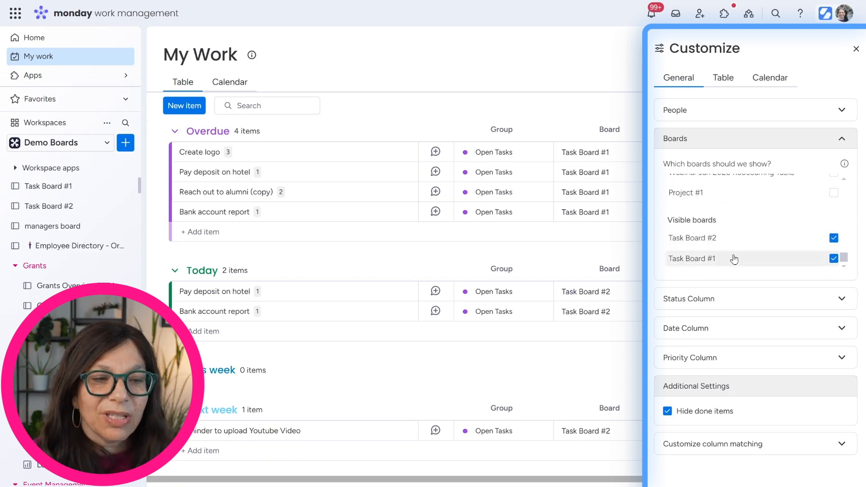
mouse_move(746, 240)
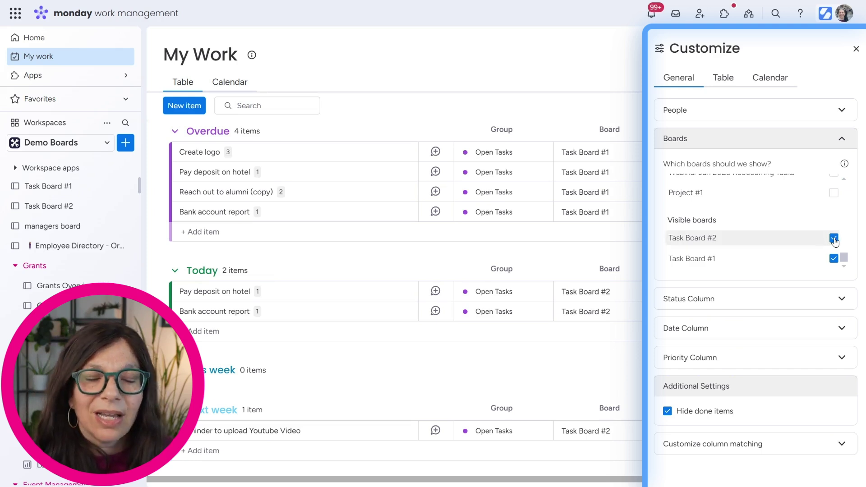
left_click(833, 238)
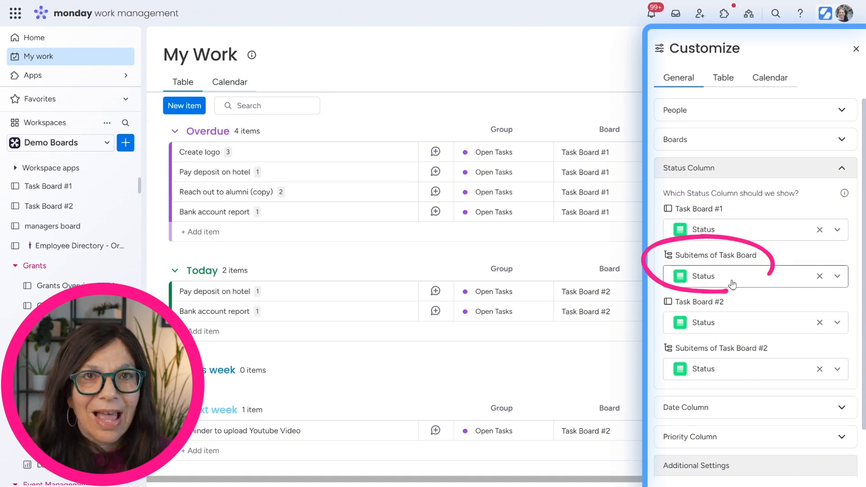
mouse_move(745, 262)
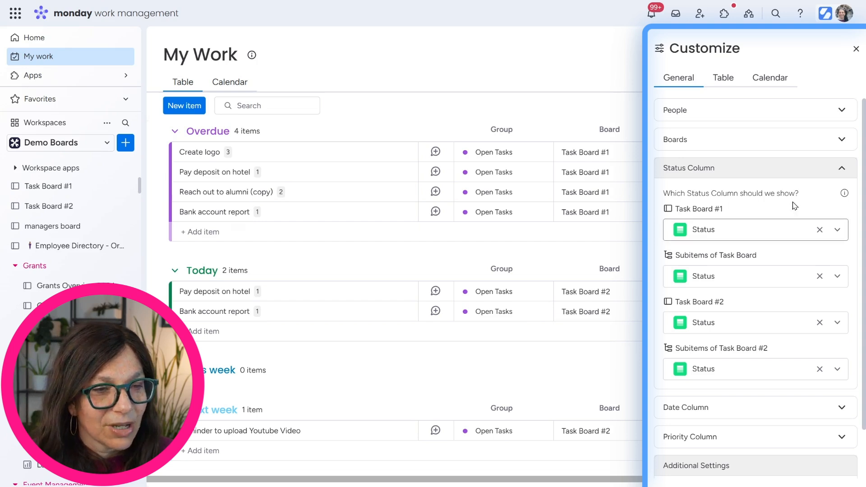
Review the Date and Priority column mappings each board feeds into My Work.
left_click(842, 169)
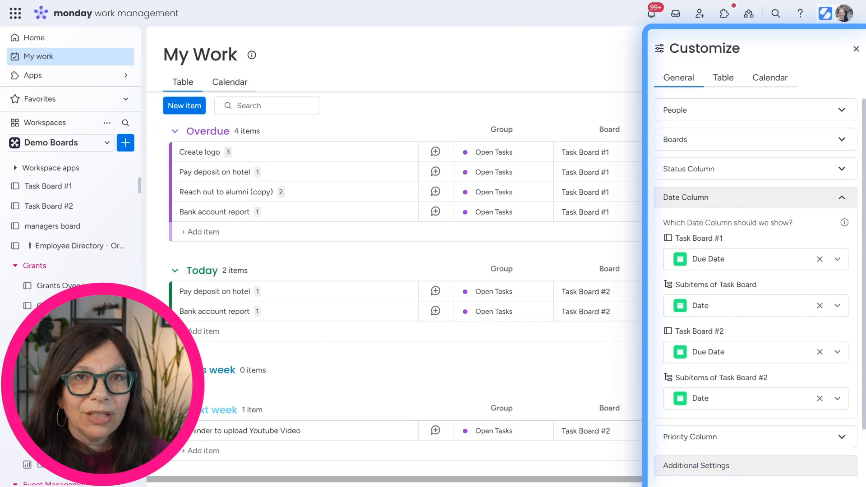
mouse_move(820, 217)
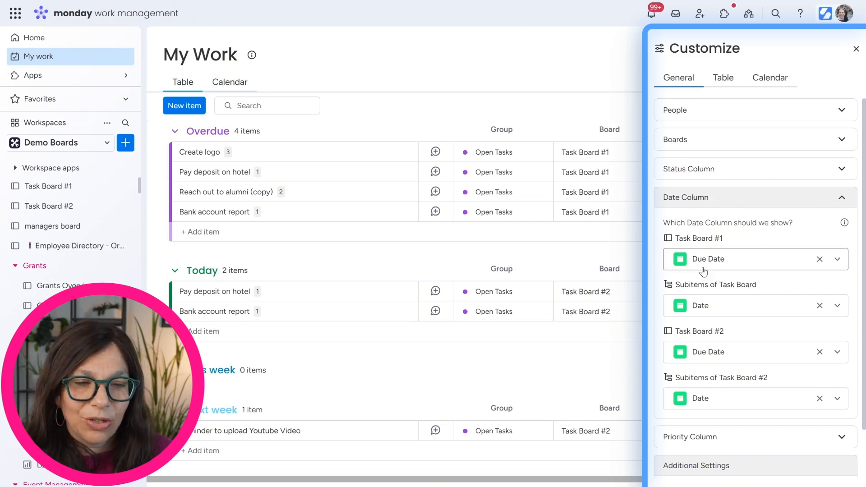
left_click(842, 198)
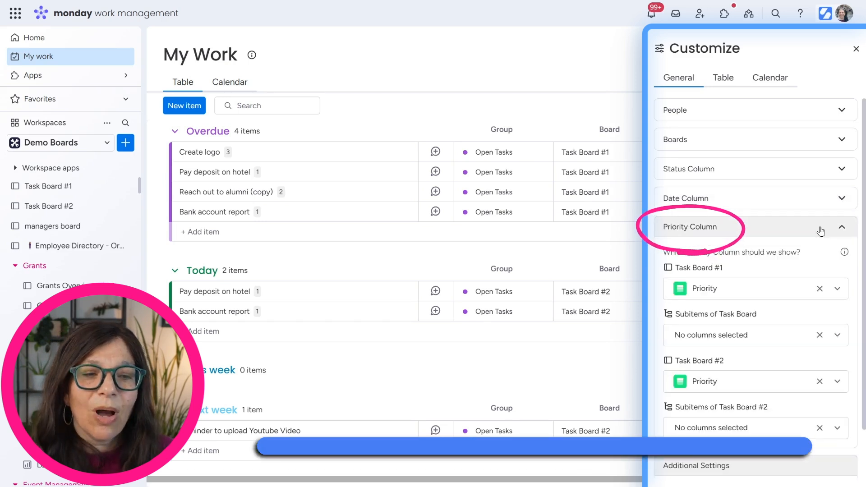
left_click(843, 228)
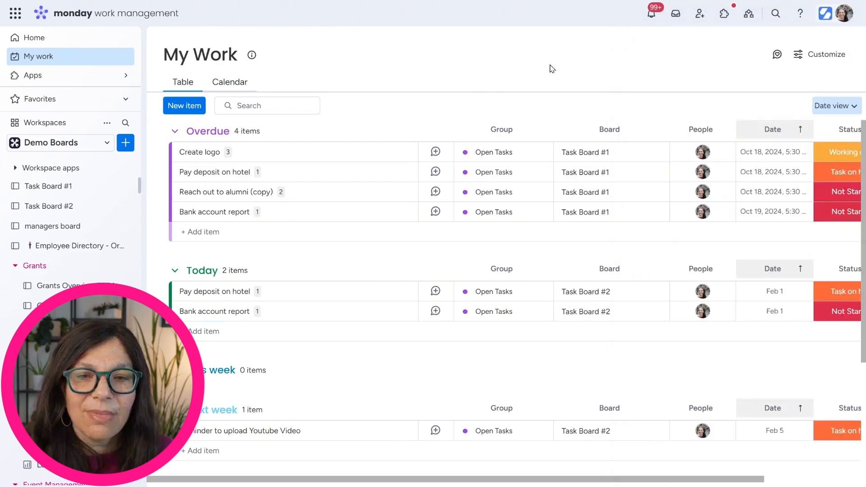
mouse_move(191, 70)
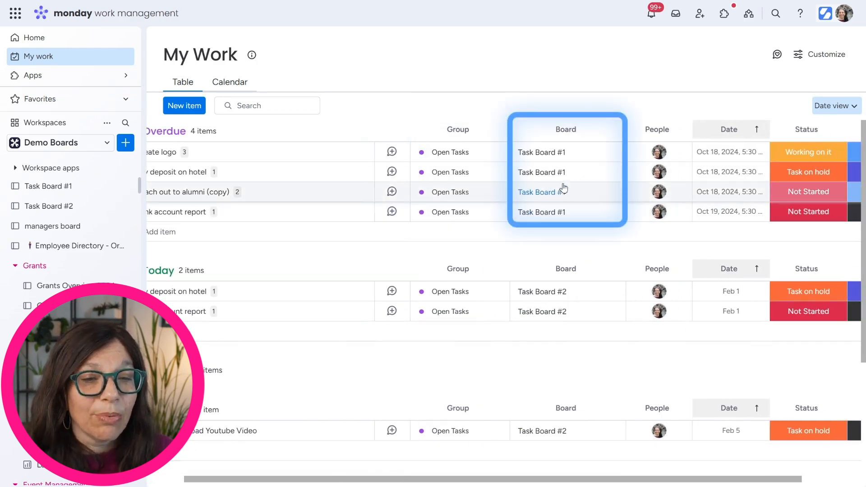
mouse_move(565, 171)
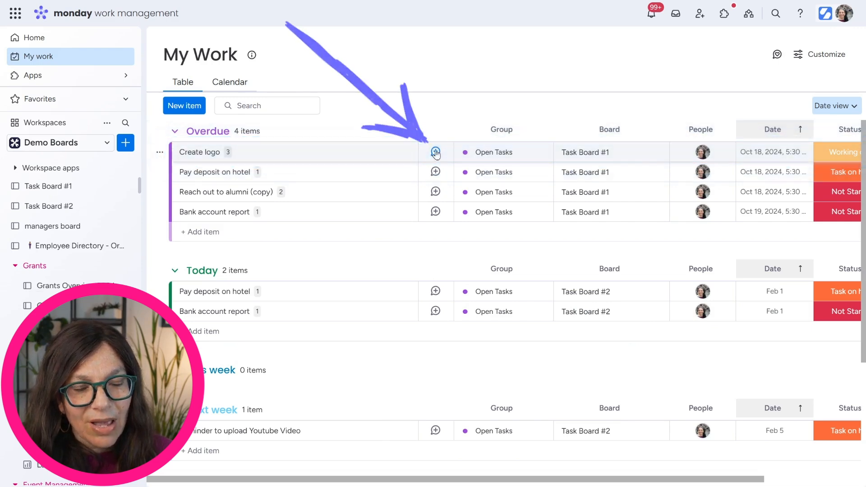
left_click(435, 153)
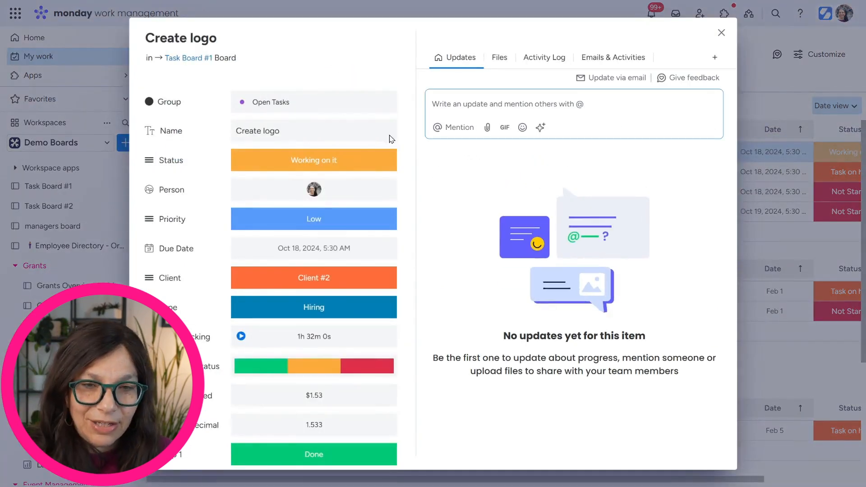
mouse_move(489, 385)
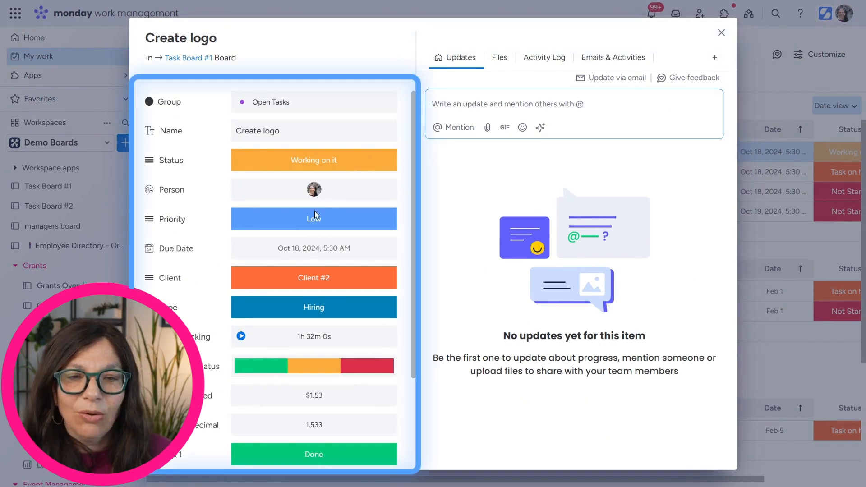
mouse_move(492, 223)
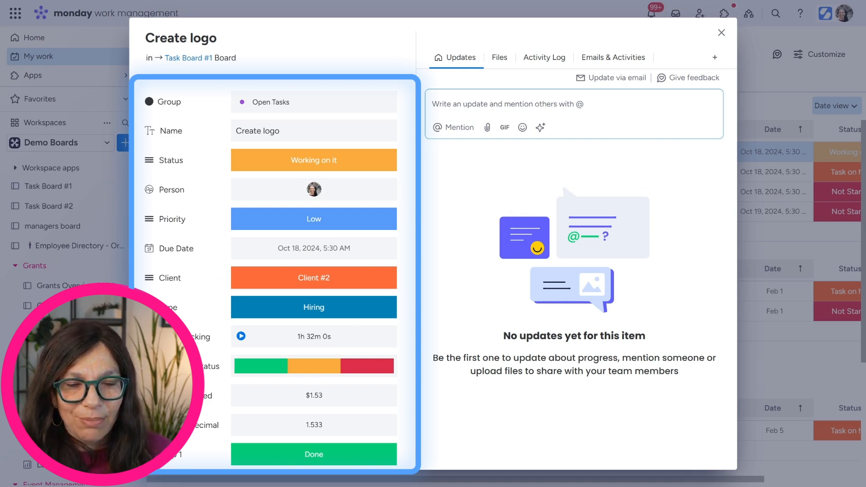
mouse_move(478, 184)
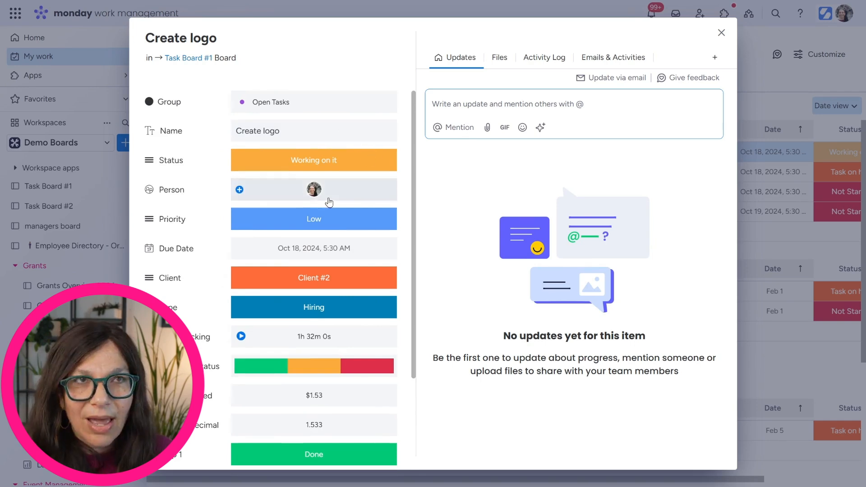
scroll("down", 3)
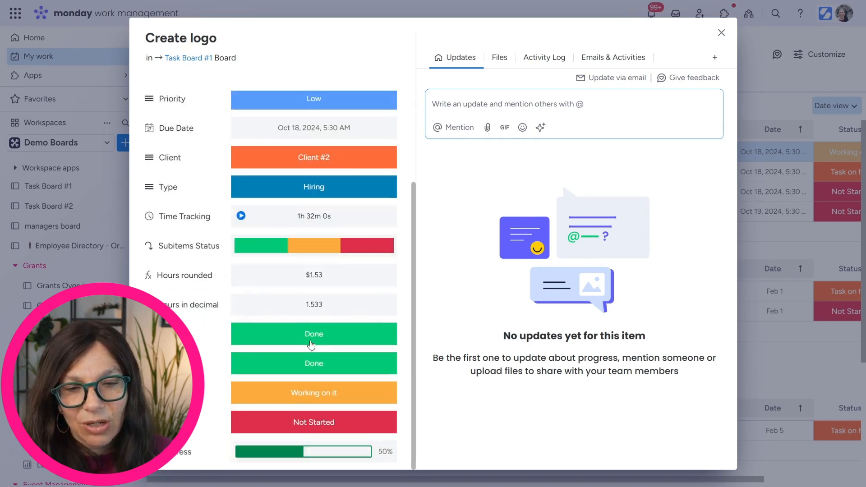
scroll("up", 3)
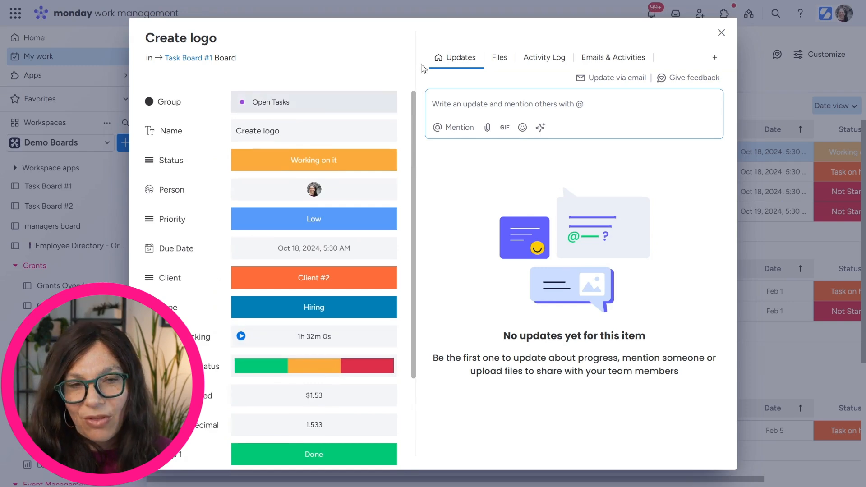
left_click(720, 32)
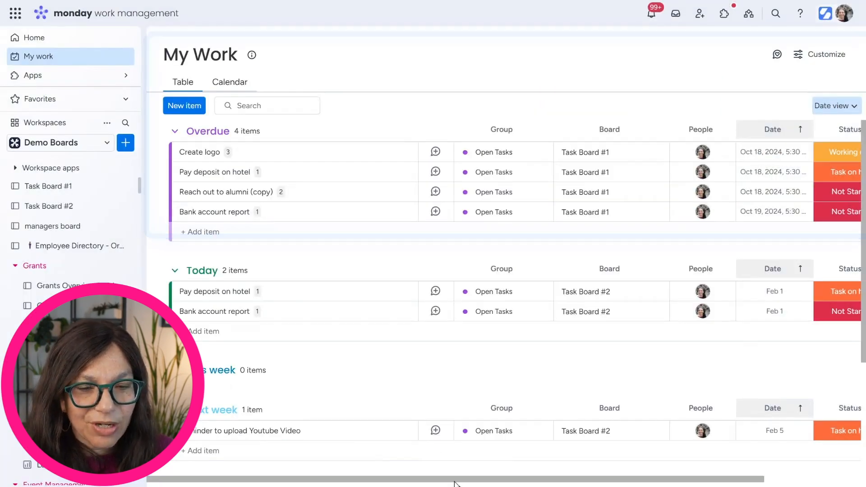
Set the My Work table density to Context view, showing each item's board and group.
scroll("right", 3)
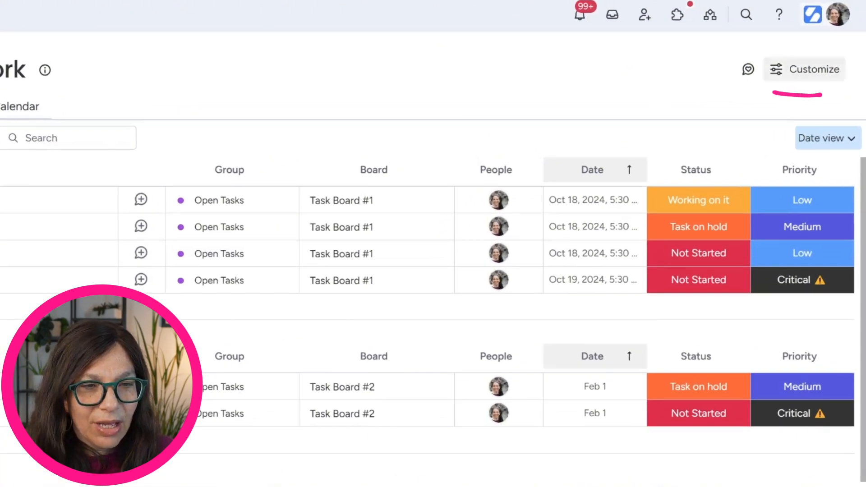
left_click(803, 70)
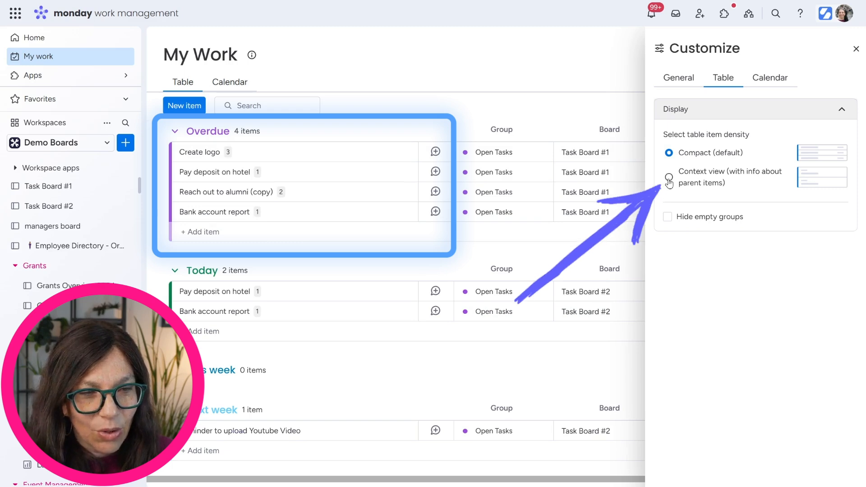
left_click(668, 177)
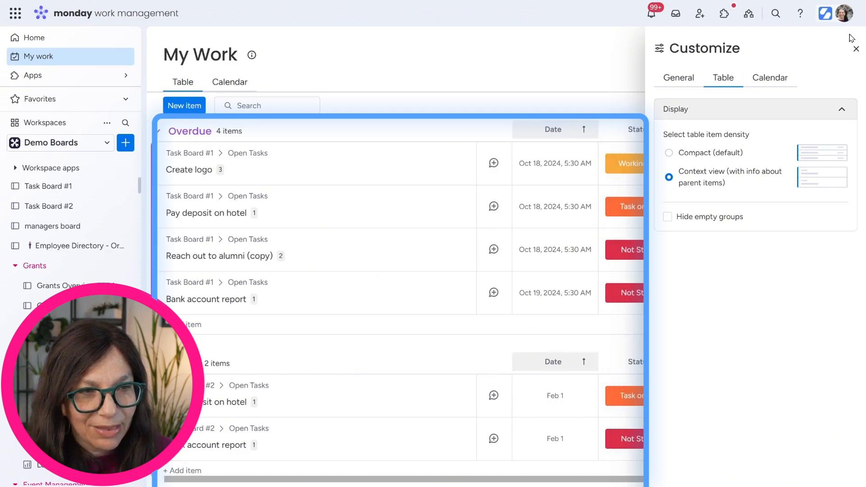
left_click(857, 49)
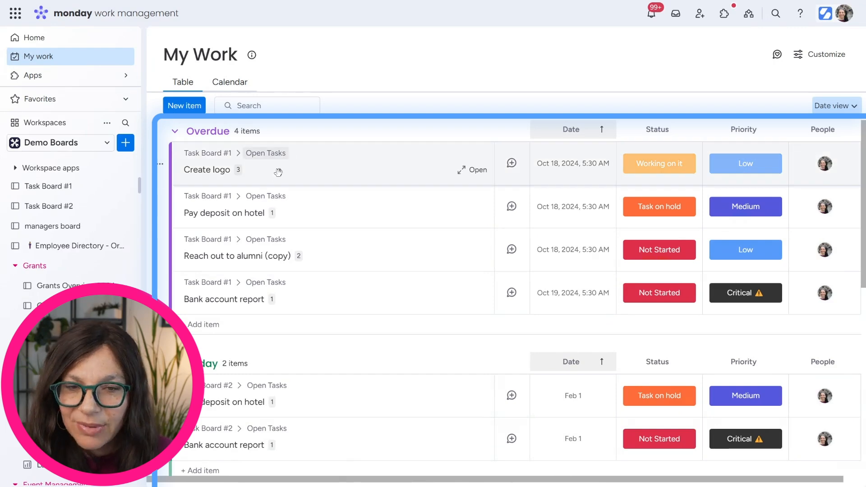
mouse_move(687, 99)
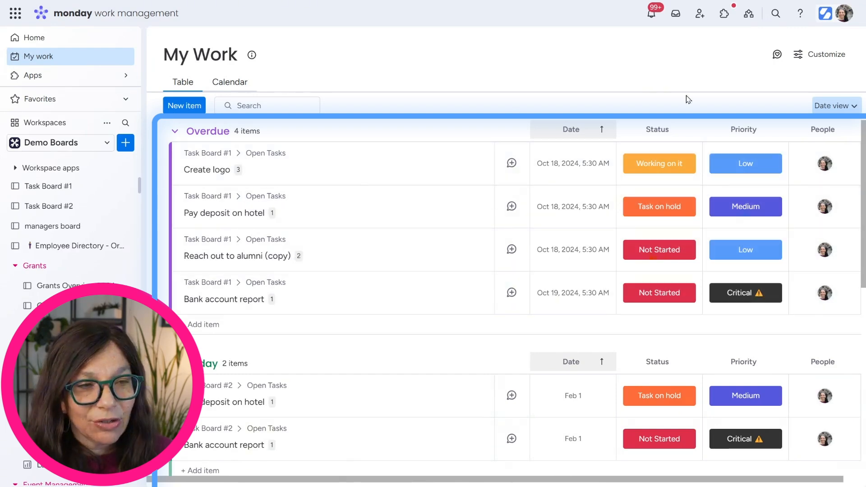
Bring back the customization settings and move through General and Table to the Calendar settings.
left_click(820, 55)
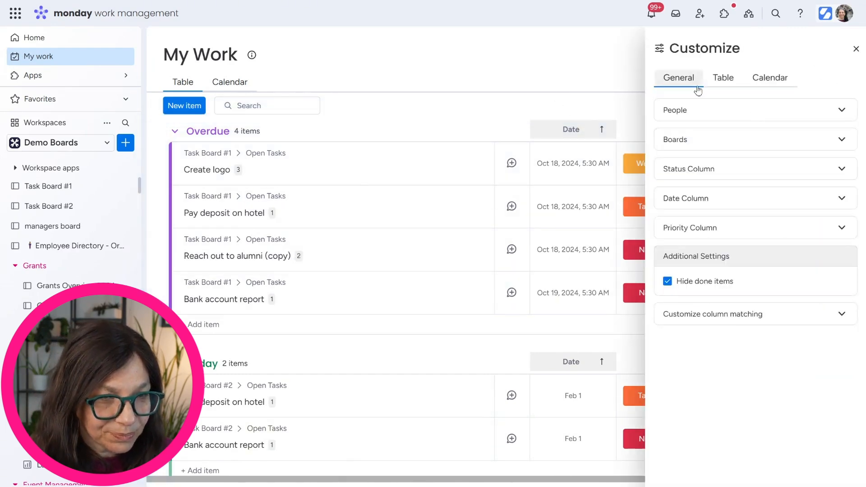
left_click(723, 77)
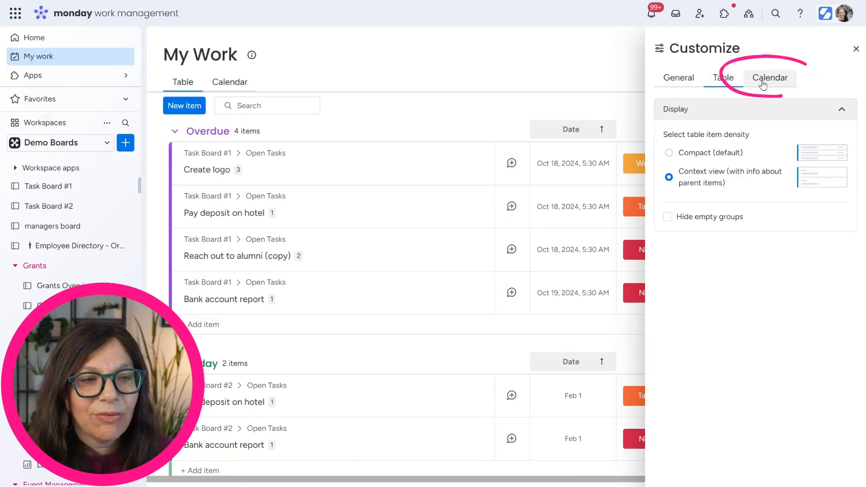
left_click(229, 82)
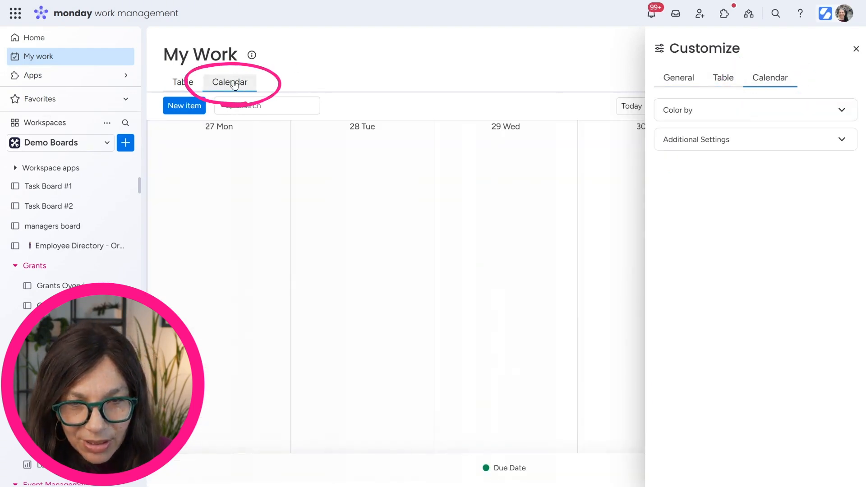
Show the My Work calendar as the full month of February 2025 with its tasks.
left_click(855, 48)
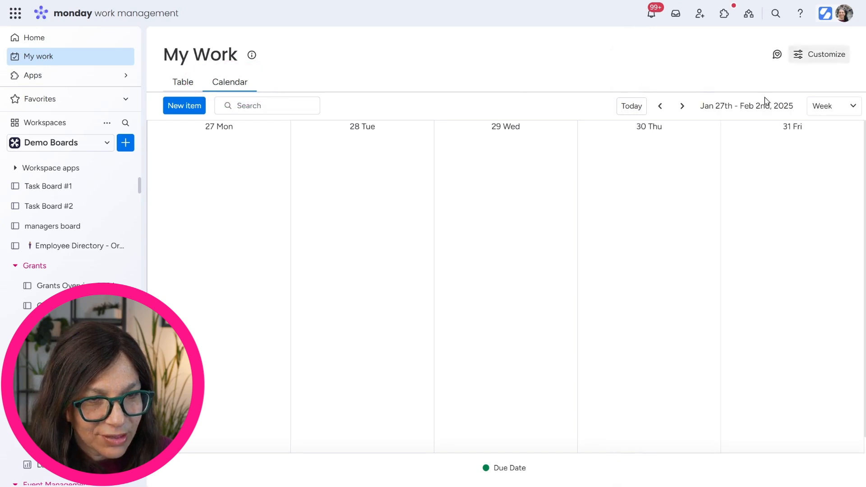
mouse_move(682, 106)
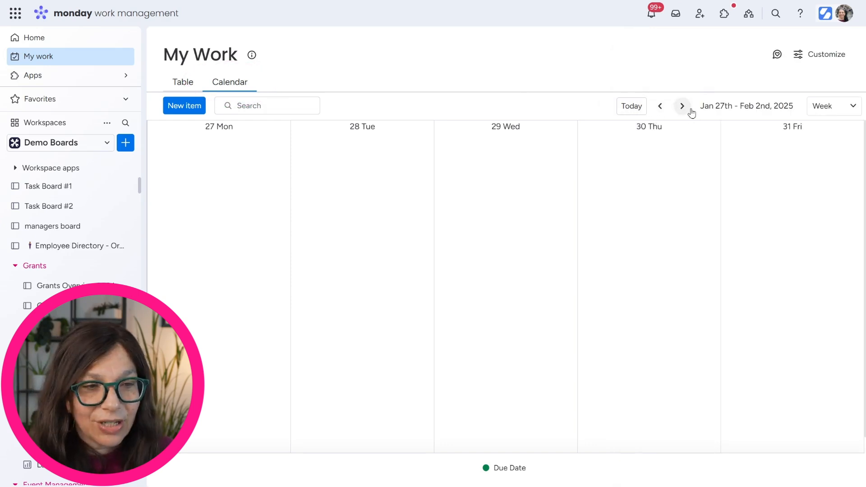
left_click(831, 105)
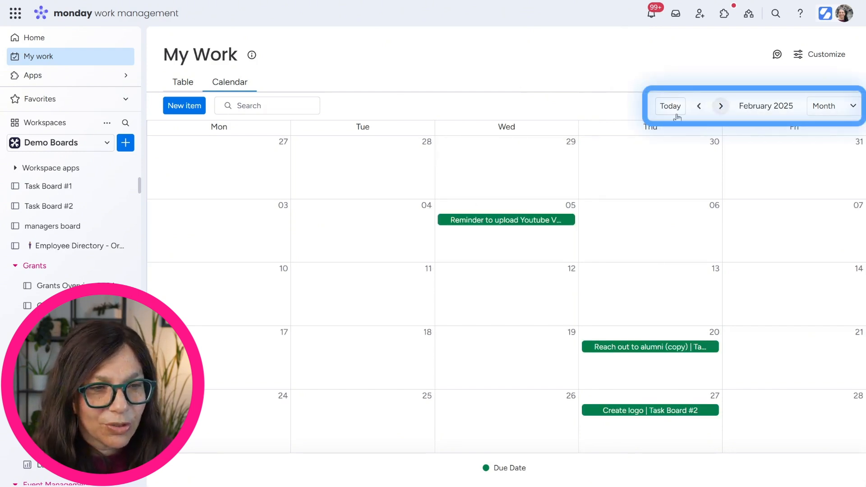
mouse_move(754, 113)
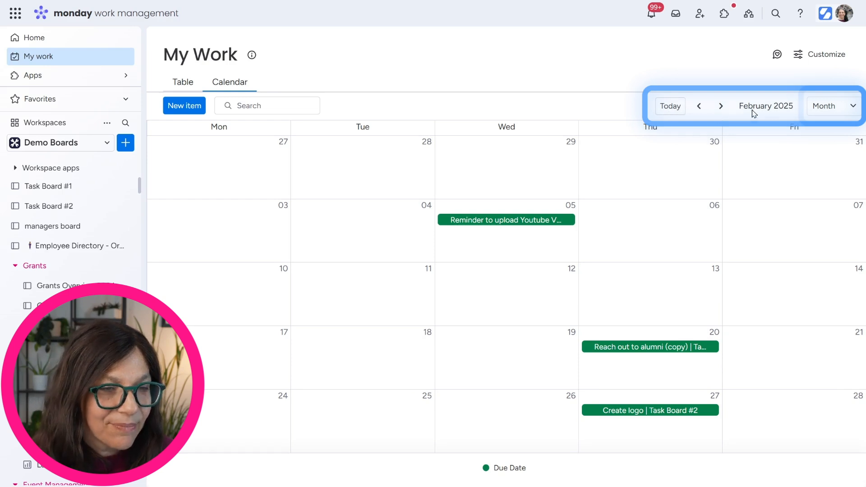
left_click(831, 106)
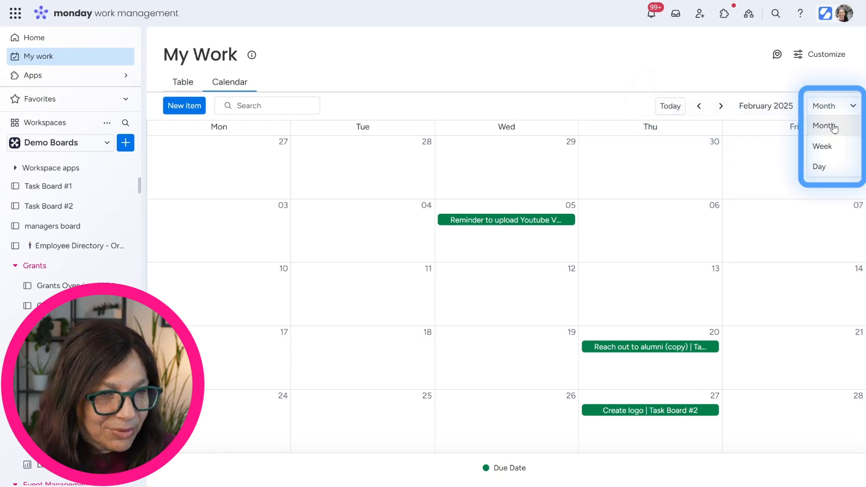
mouse_move(805, 60)
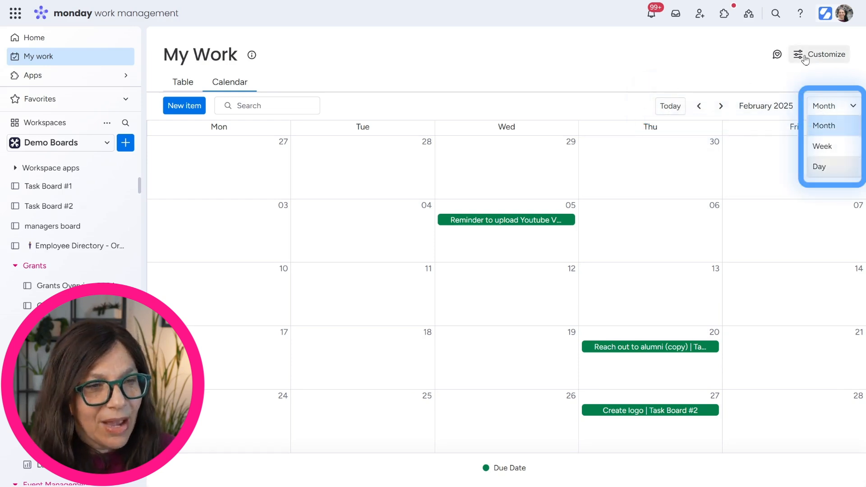
Set the calendar's Color by option to One by one, coloring items separately per board.
left_click(819, 54)
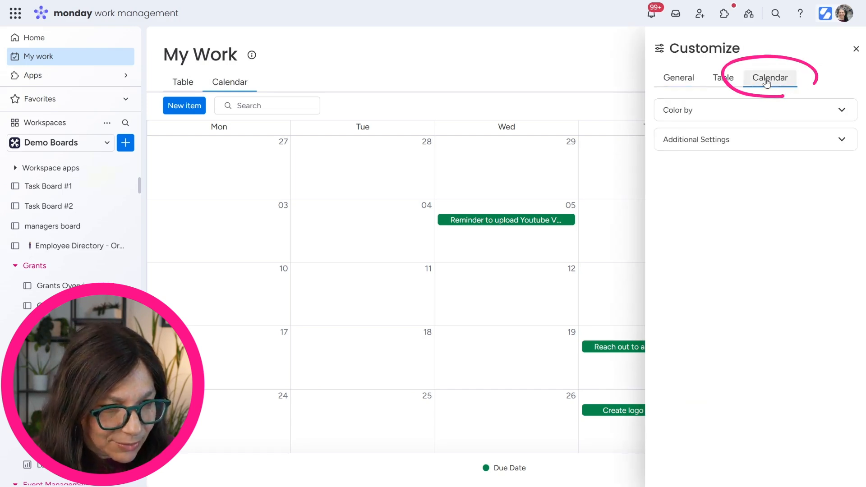
left_click(754, 109)
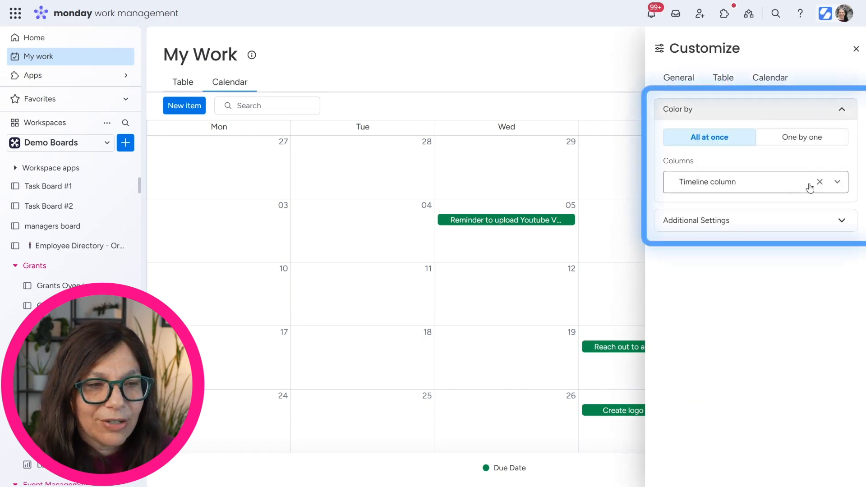
left_click(709, 137)
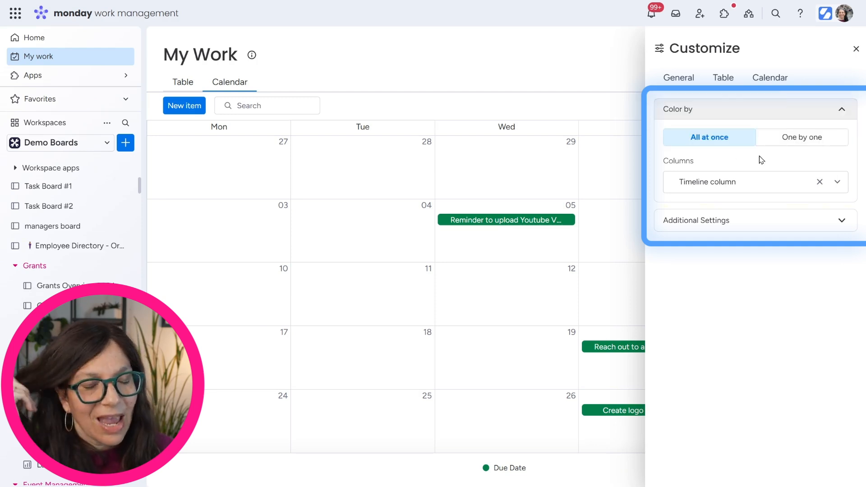
left_click(801, 137)
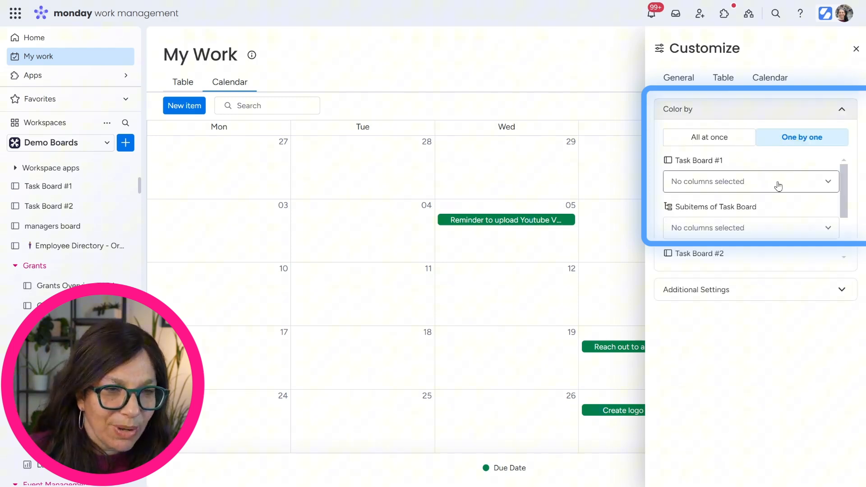
Color Task Board #1 and Task Board #2 calendar items by Group.
left_click(749, 181)
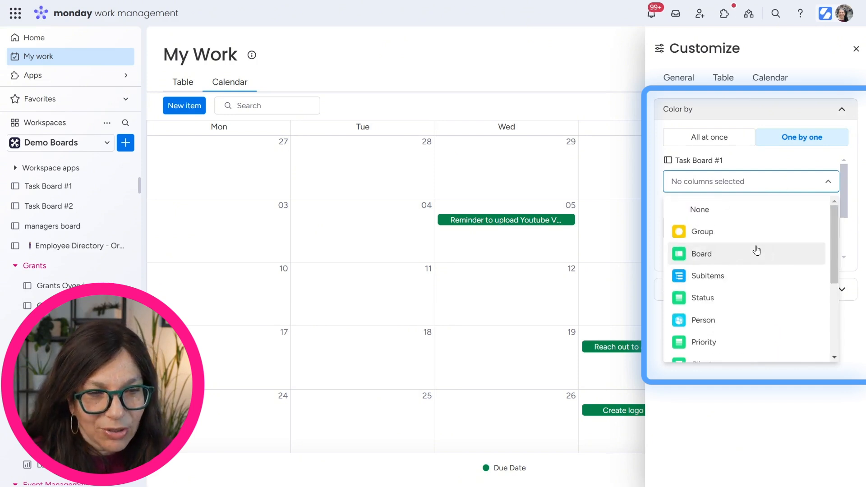
left_click(702, 232)
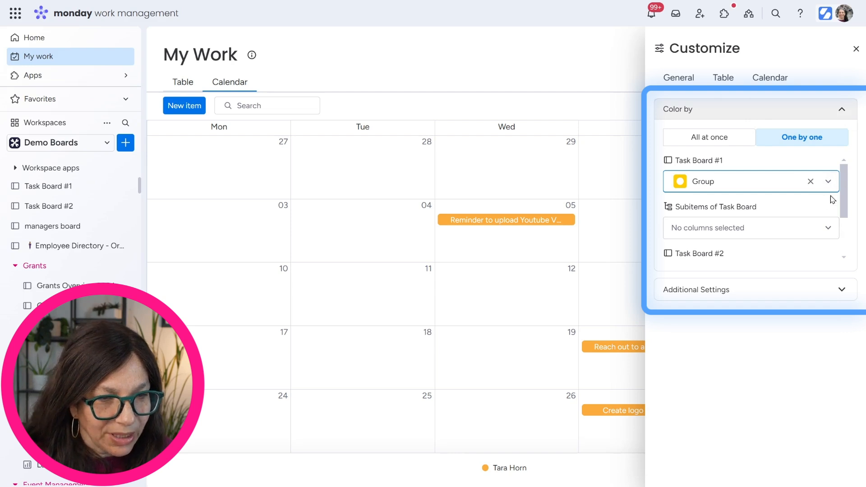
left_click(750, 207)
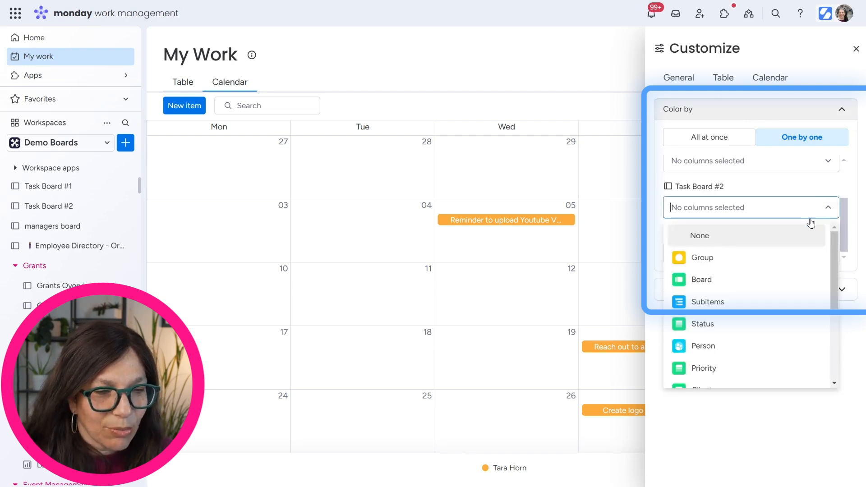
left_click(702, 257)
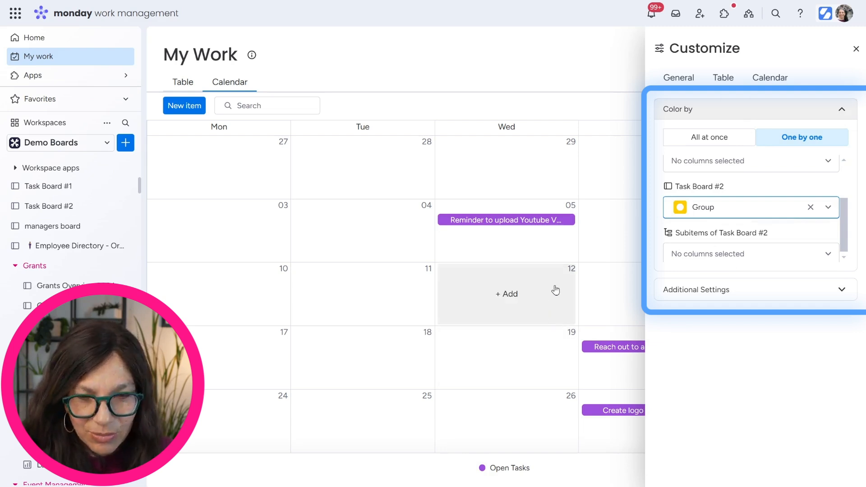
mouse_move(690, 206)
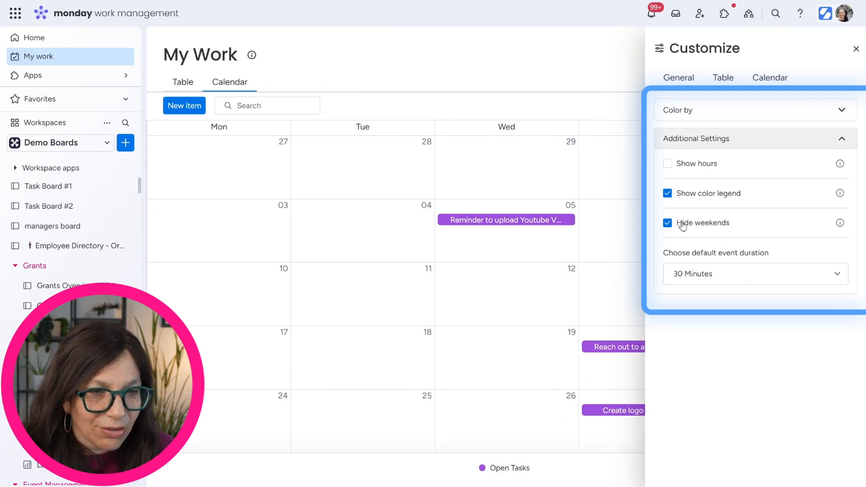
Hide weekends so the calendar shows February 2025 weekdays only, and close customization.
left_click(754, 274)
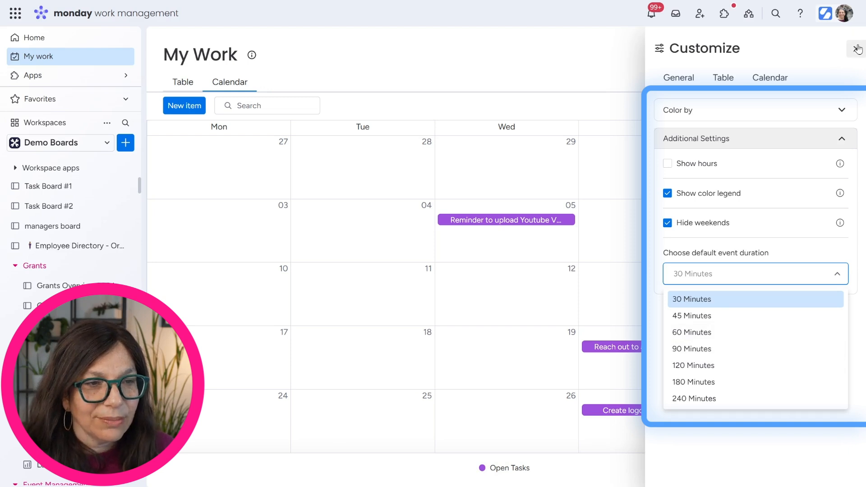
left_click(858, 49)
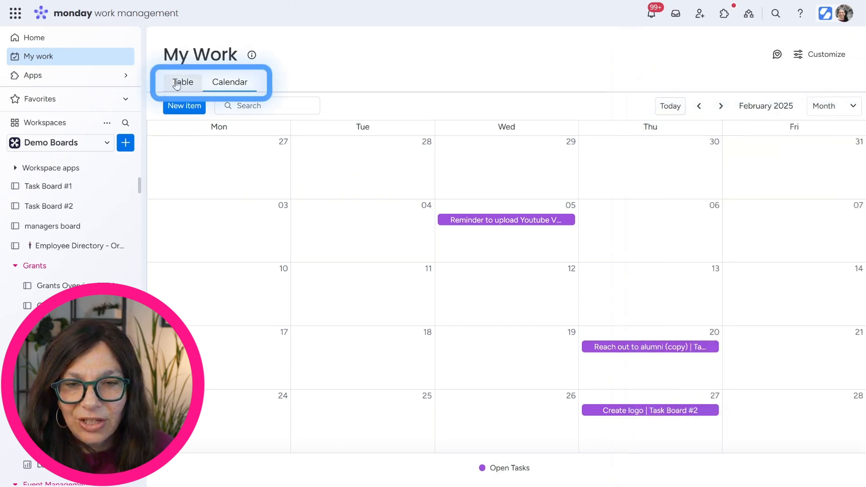
Return My Work to the table layout and scroll its date-grouped sections from Overdue onward.
left_click(182, 83)
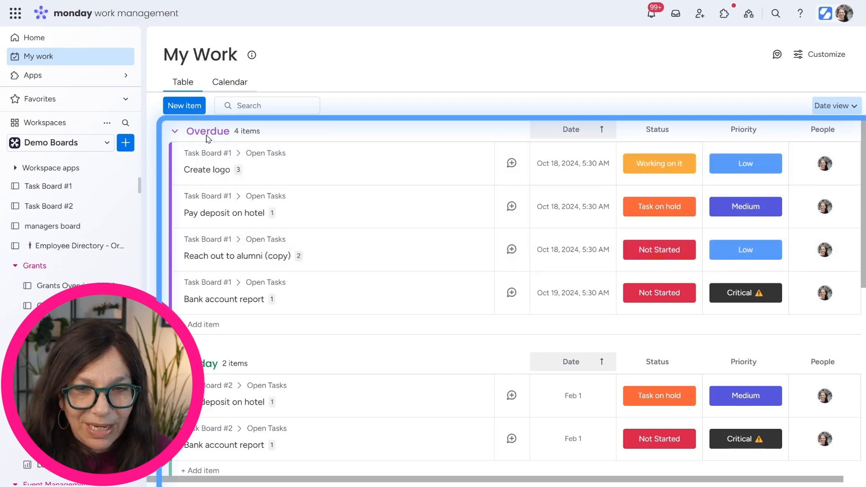
scroll("down", 3)
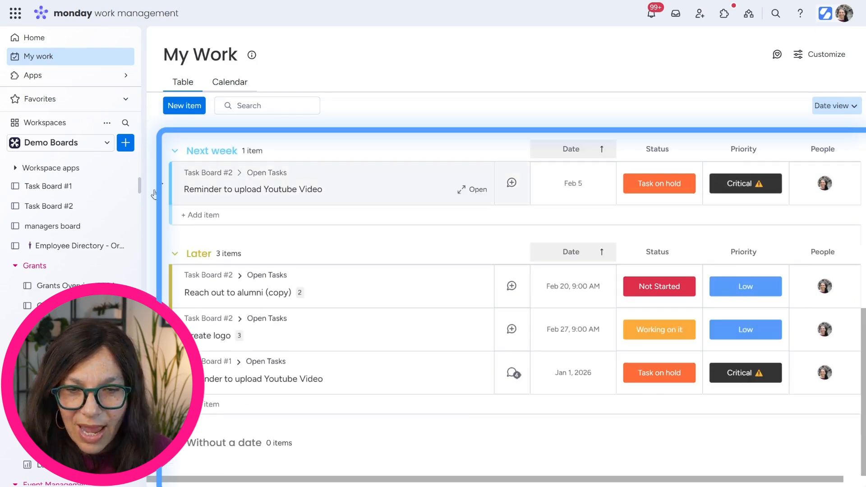
mouse_move(515, 199)
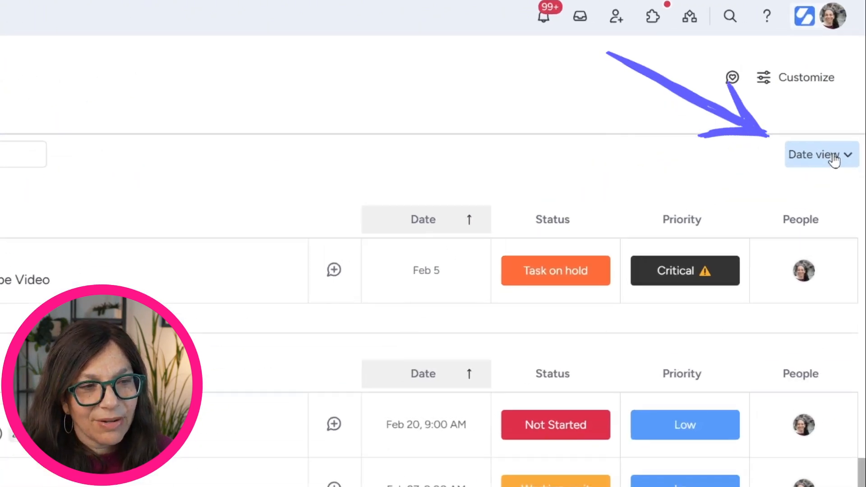
Group the My Work table by Status view, then by Priority view.
left_click(820, 154)
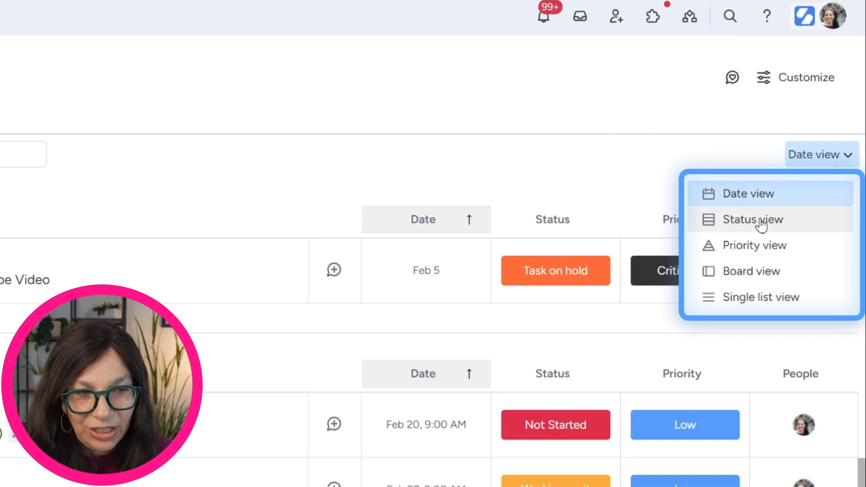
mouse_move(759, 224)
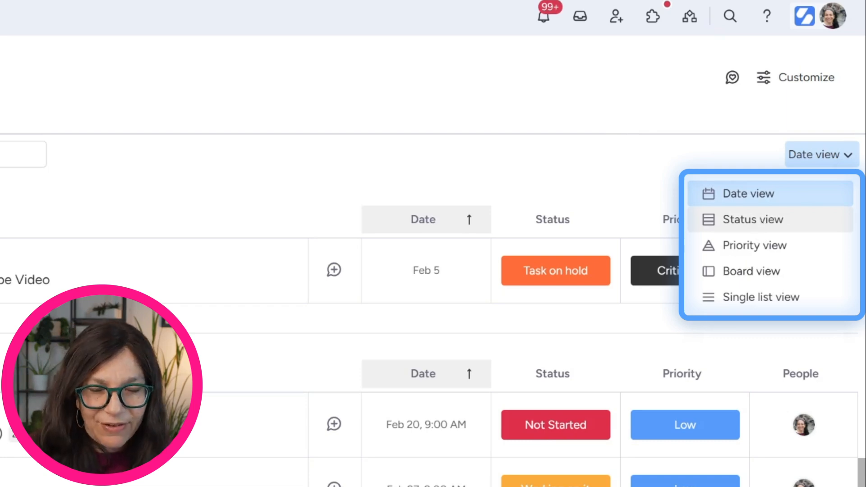
left_click(753, 220)
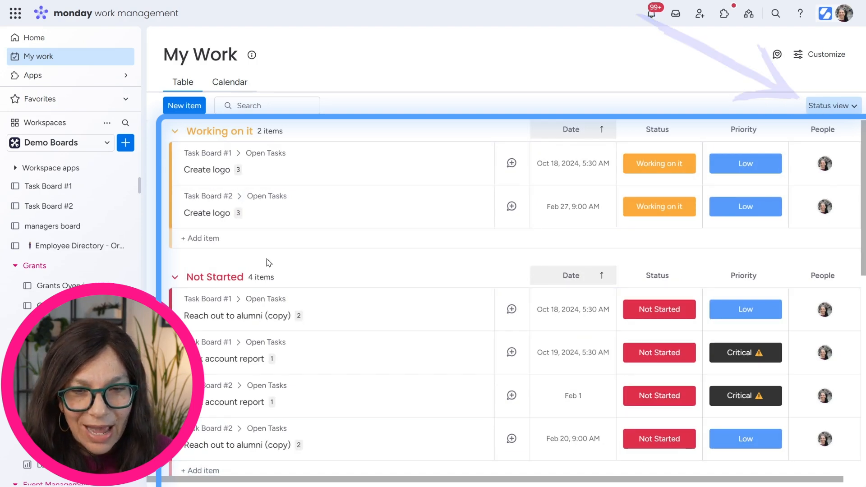
mouse_move(273, 183)
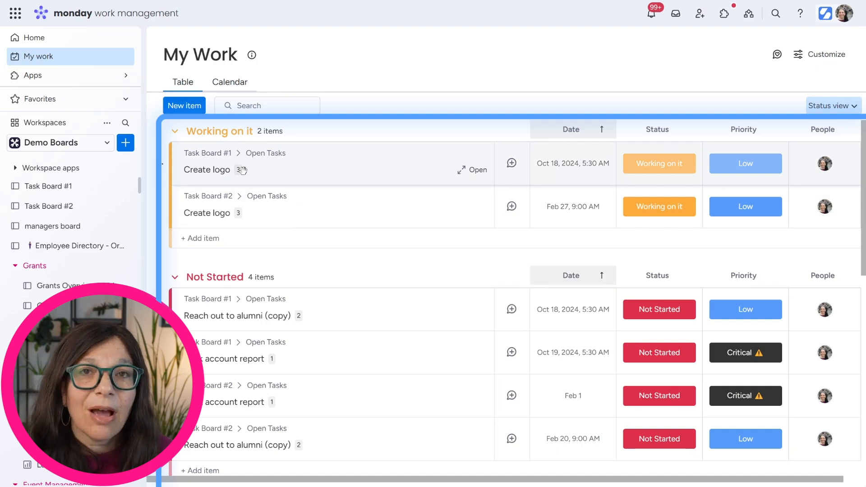
scroll("down", 3)
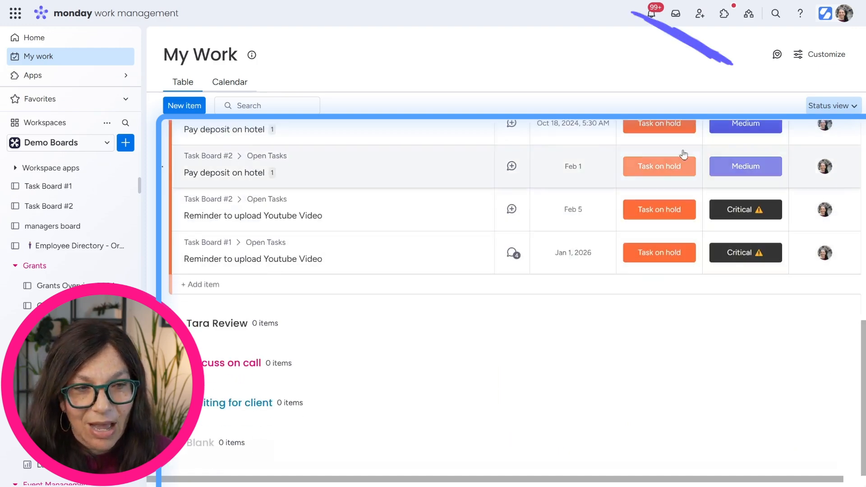
left_click(831, 106)
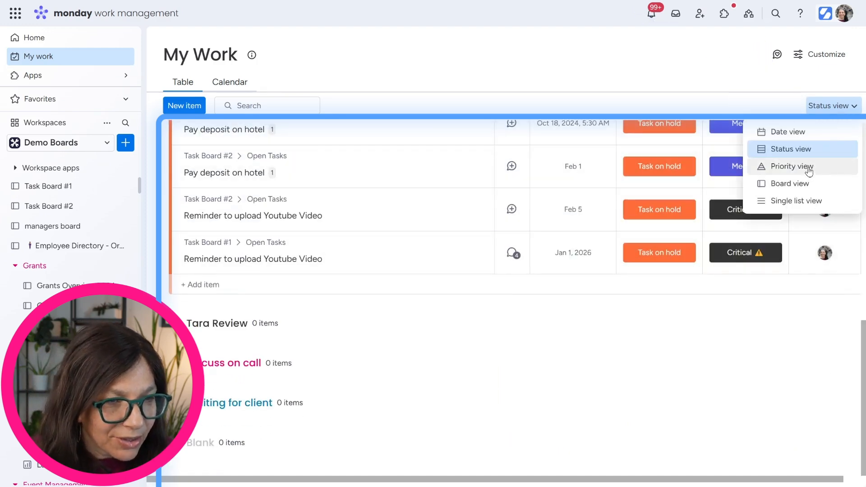
left_click(790, 165)
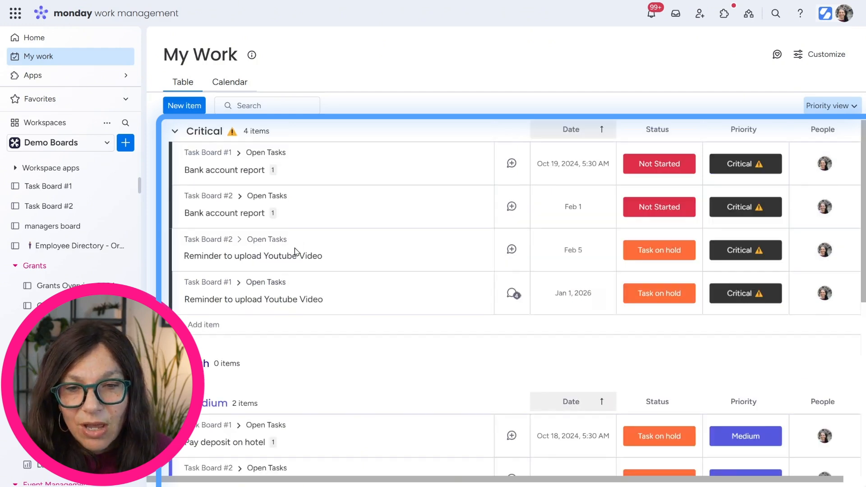
mouse_move(295, 250)
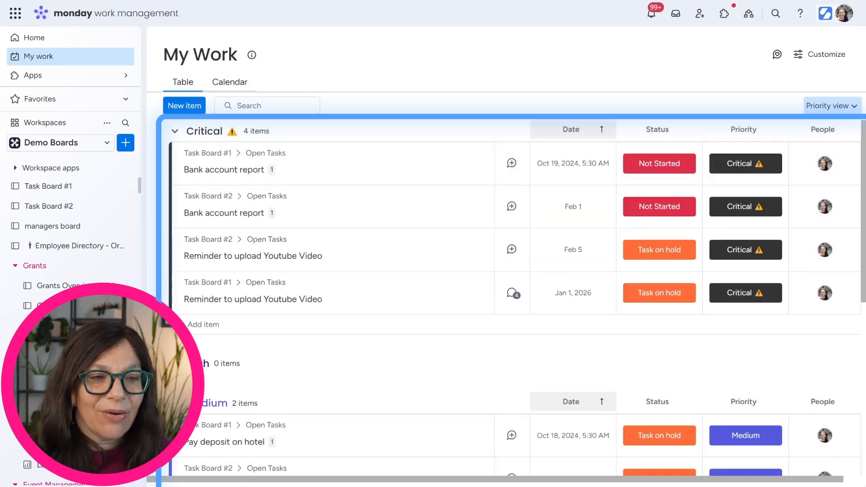
Group the table by Board view, then switch to Single list view with all 10 items ungrouped.
left_click(832, 105)
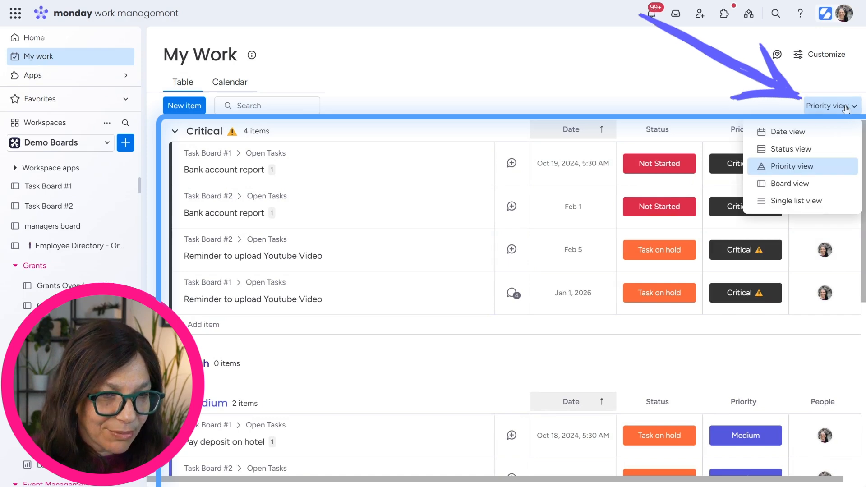
left_click(787, 183)
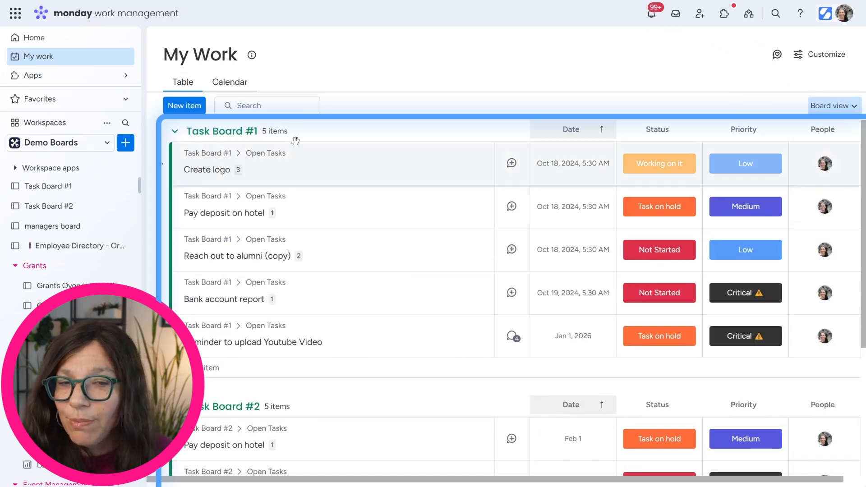
scroll("down", 3)
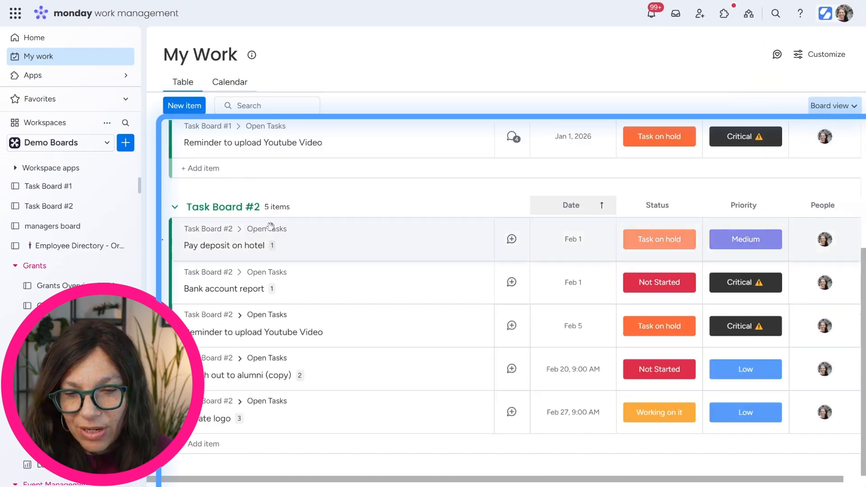
left_click(830, 106)
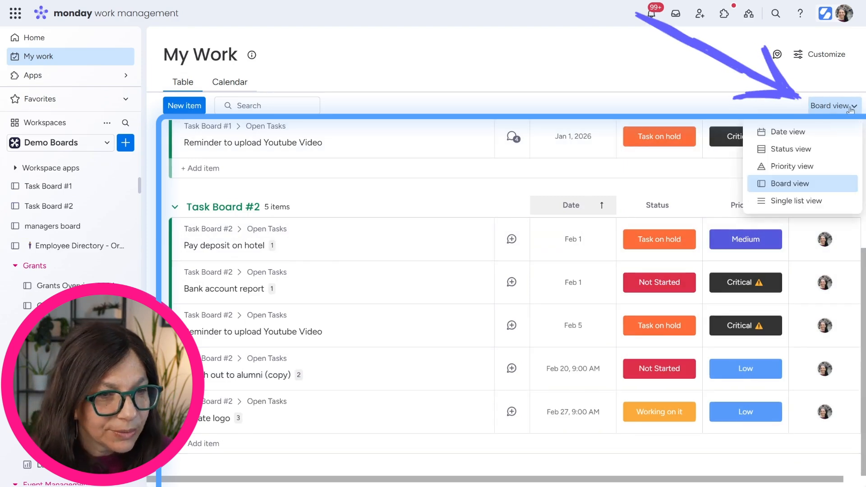
left_click(797, 201)
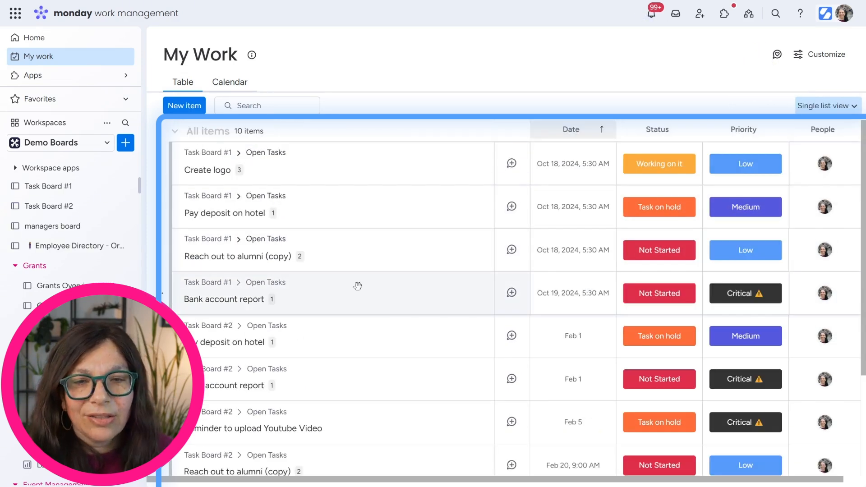